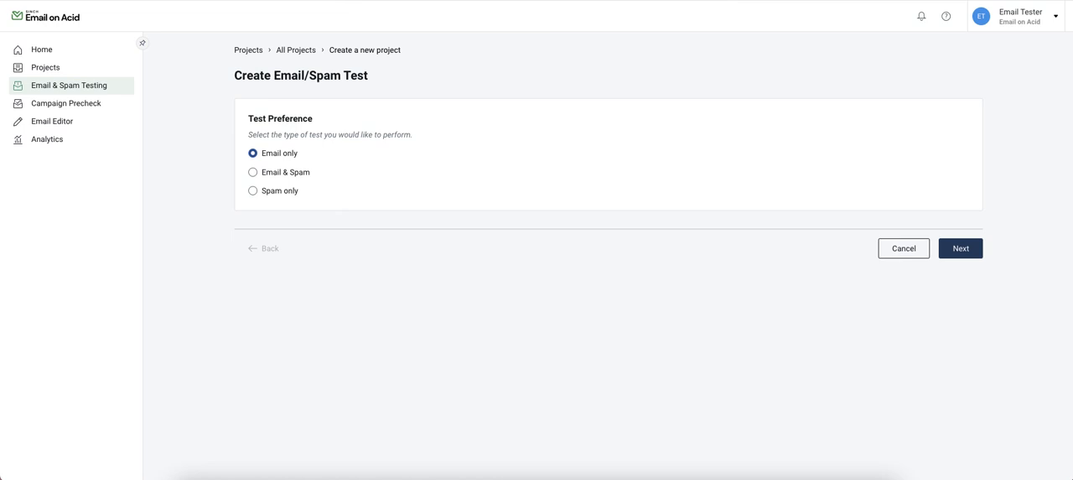
mouse_move(105, 86)
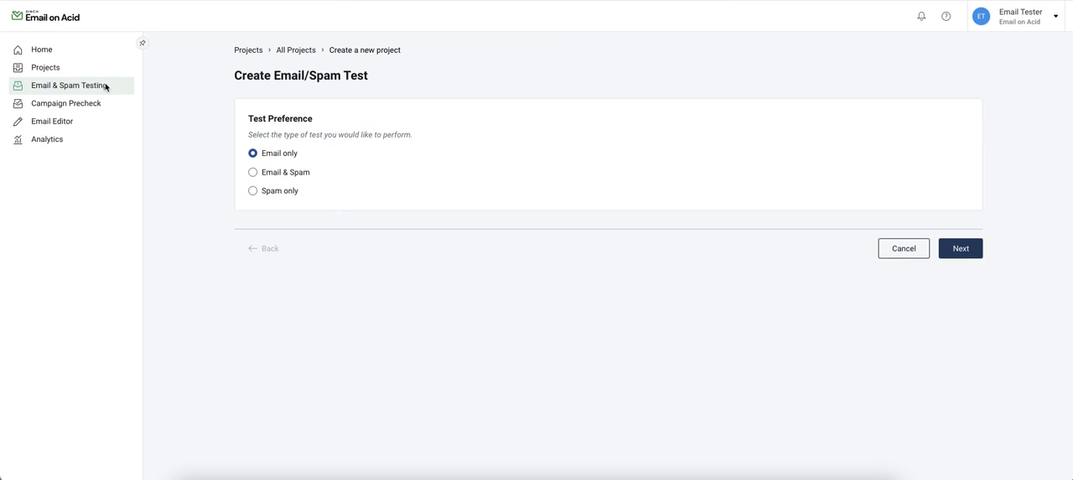
mouse_move(359, 176)
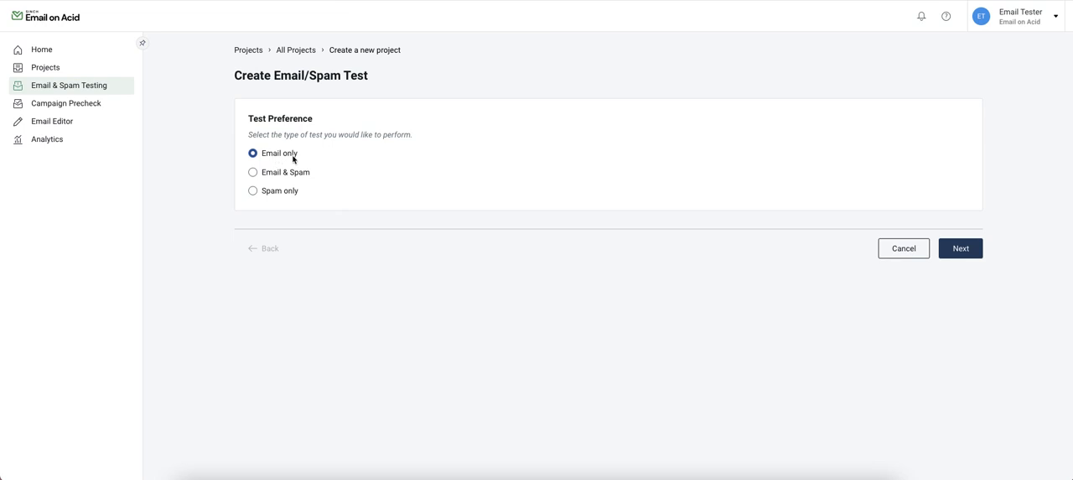
mouse_move(295, 202)
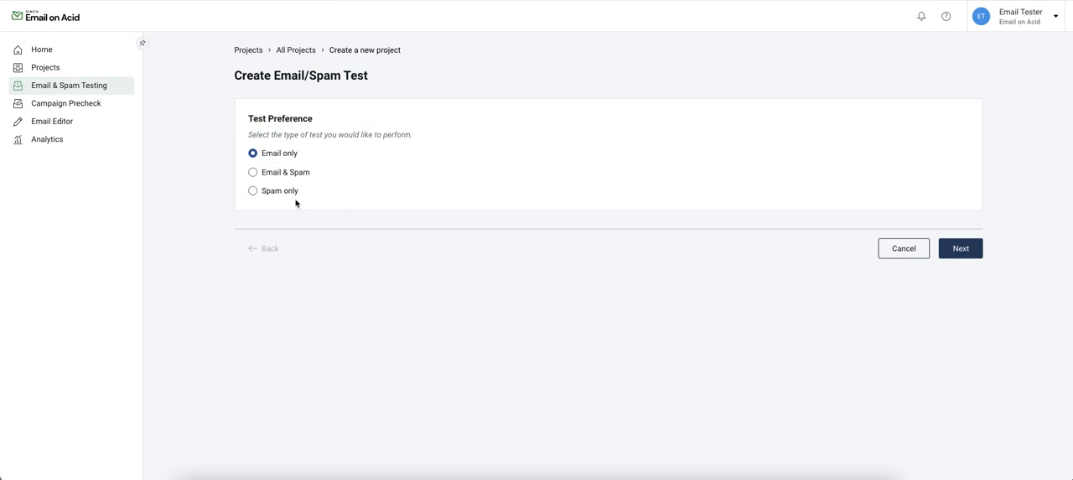
Choose Email & Spam as the test preference instead of Email only
click(251, 172)
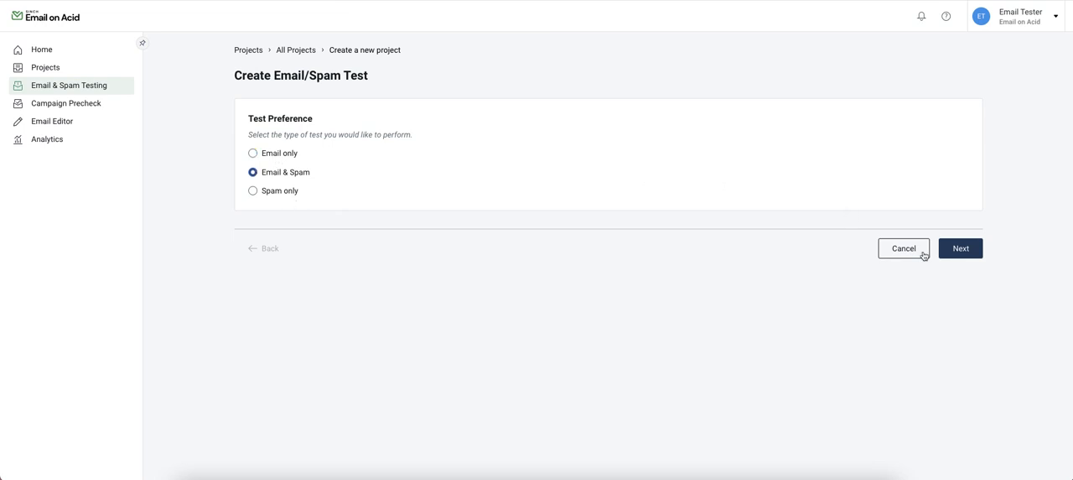
Move to the content step and preview the Enter URL, Upload Zip File and Send from ESP options
click(960, 248)
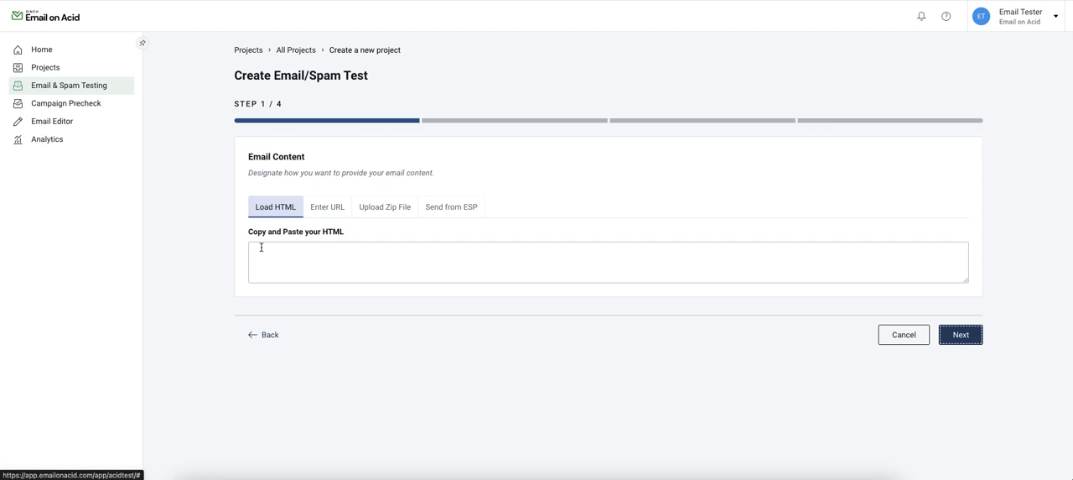
click(608, 261)
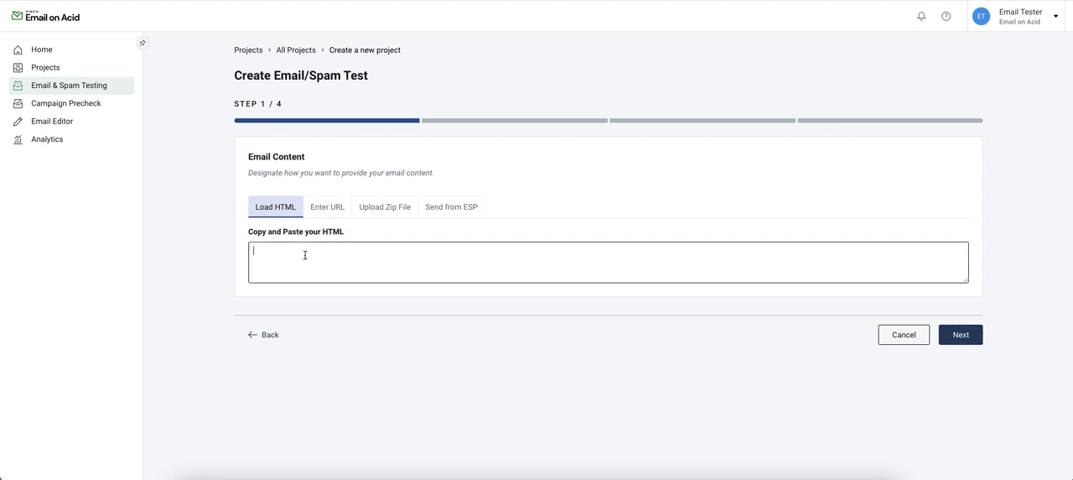
click(327, 206)
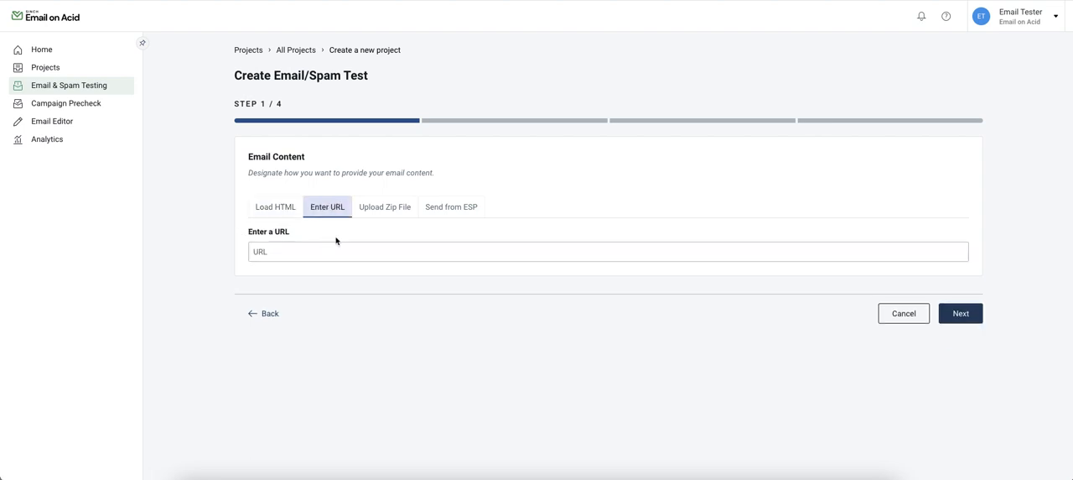
click(384, 207)
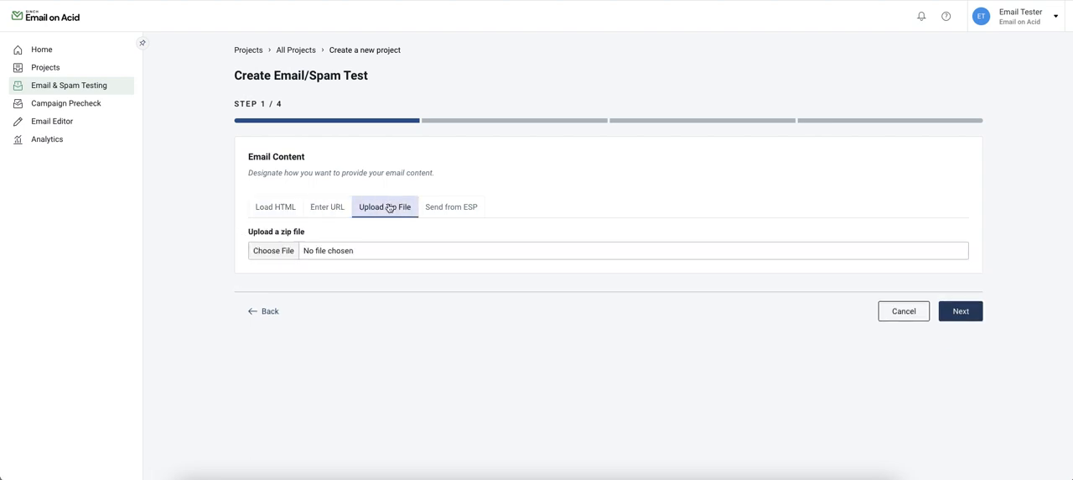
click(450, 206)
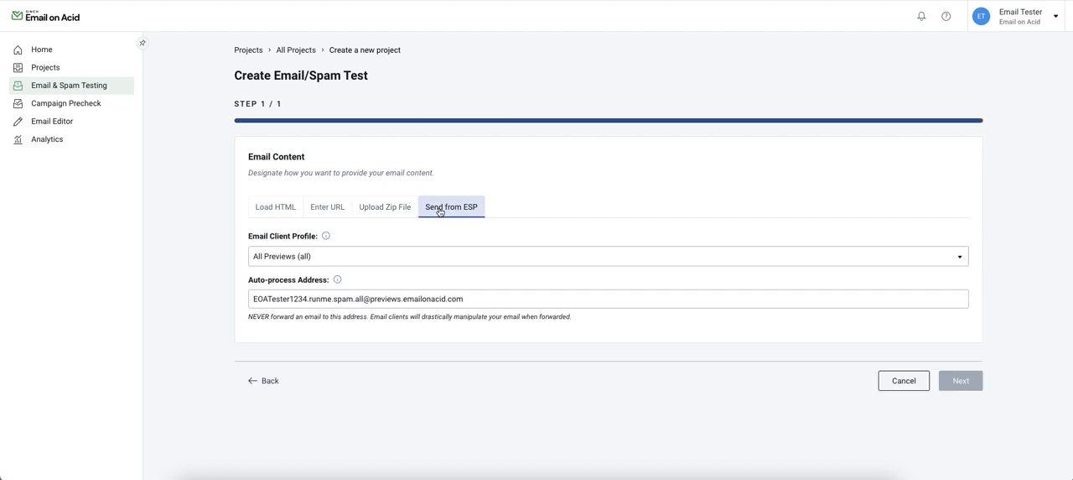
mouse_move(431, 236)
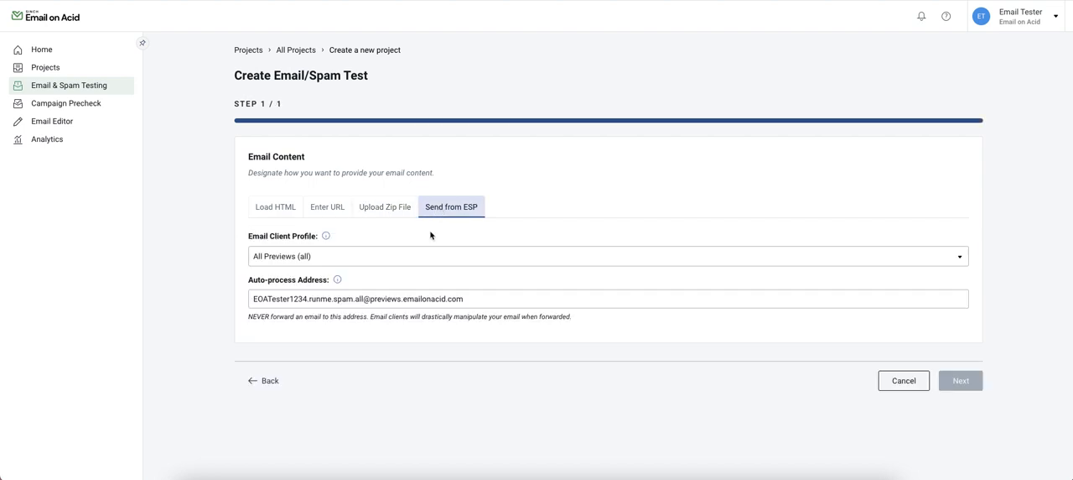
mouse_move(405, 259)
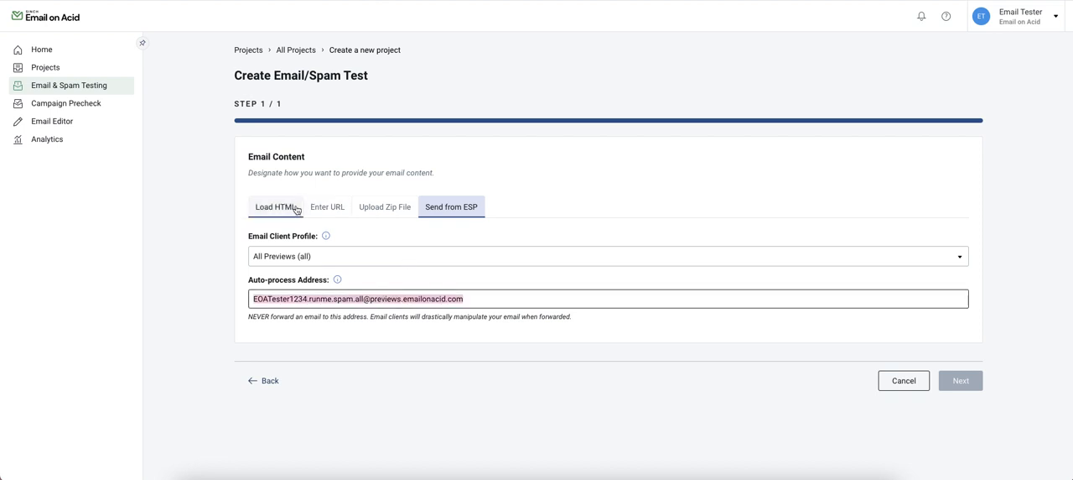
Paste the email's HTML under Load HTML and advance to email client selection
click(275, 207)
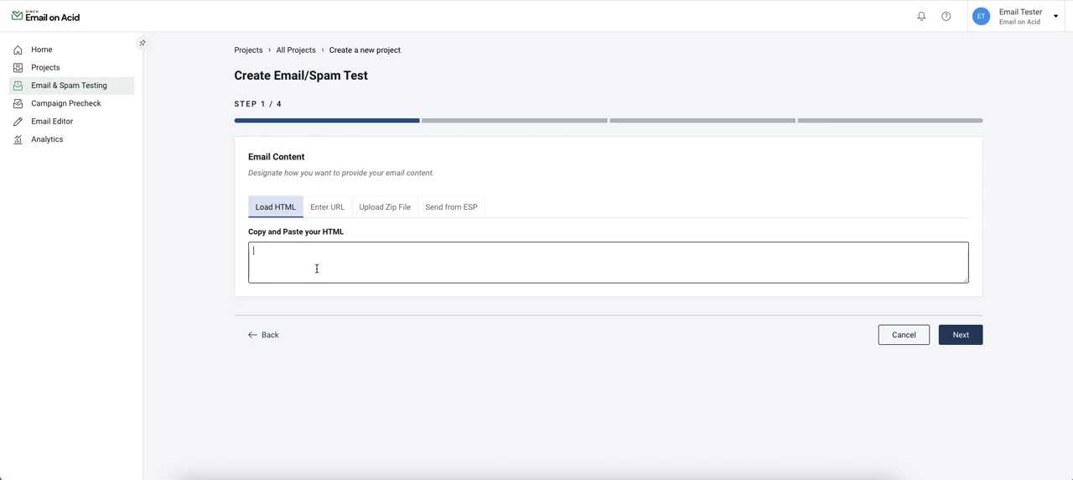
text(</html>)
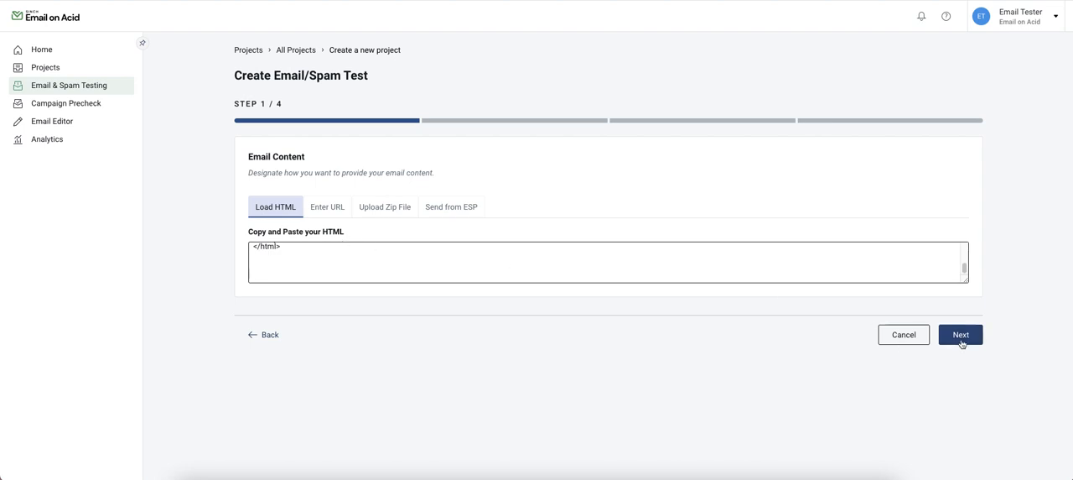
click(960, 334)
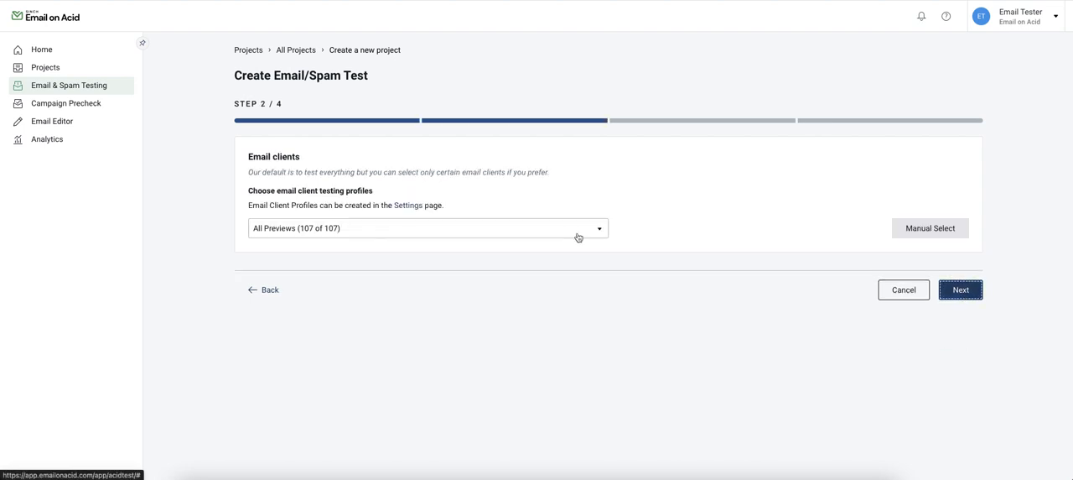
mouse_move(494, 205)
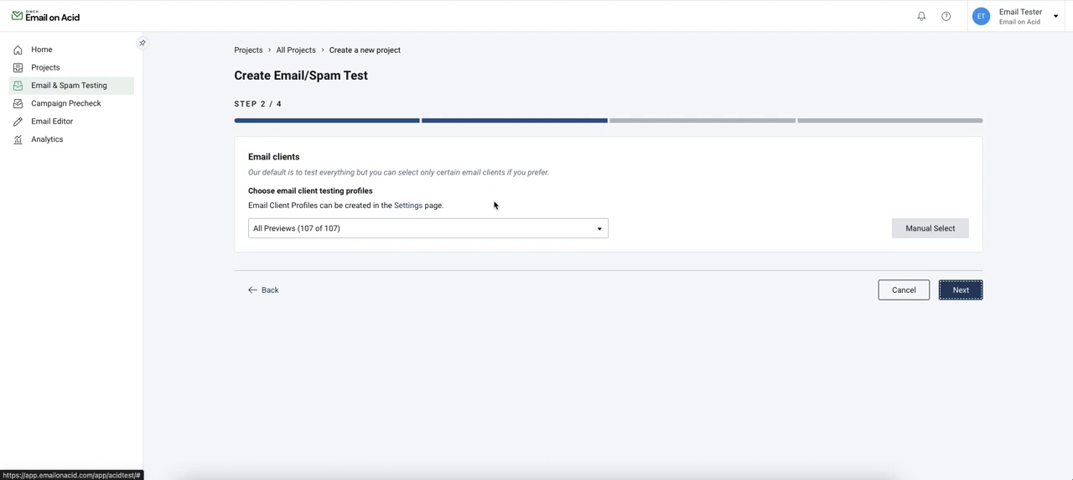
mouse_move(471, 204)
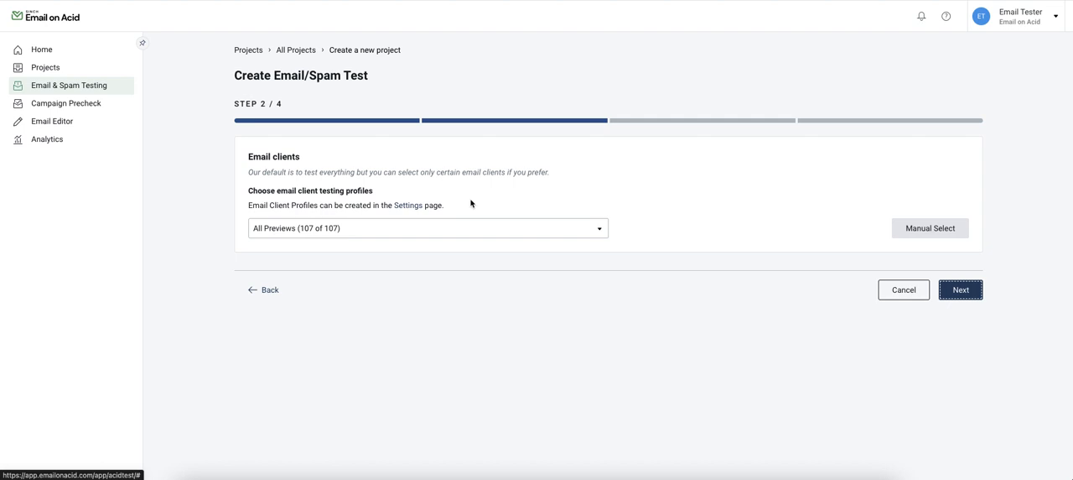
Keep All Previews (107 of 107) as the email client testing profile
click(426, 227)
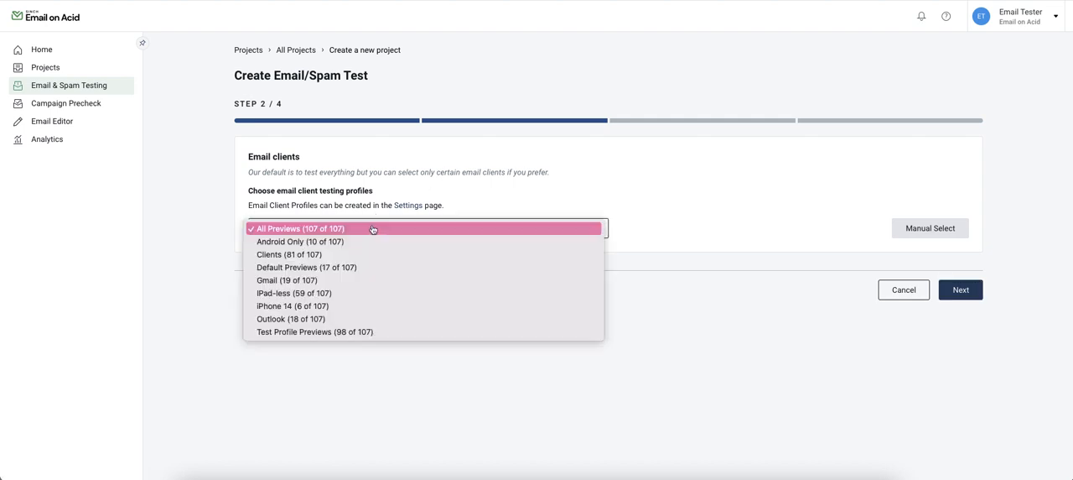
click(959, 289)
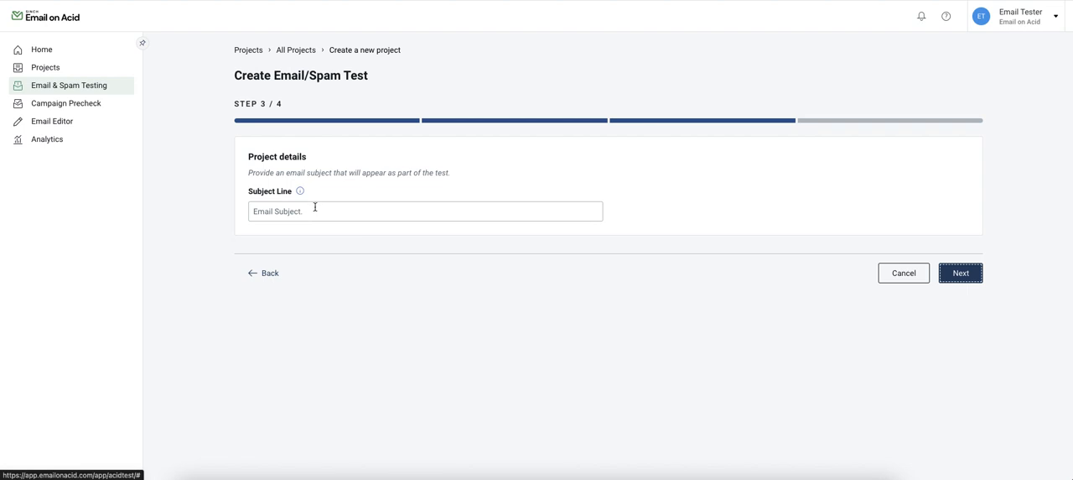
Enter 'Hello World!' as the subject line and advance to spam test preferences
text(H)
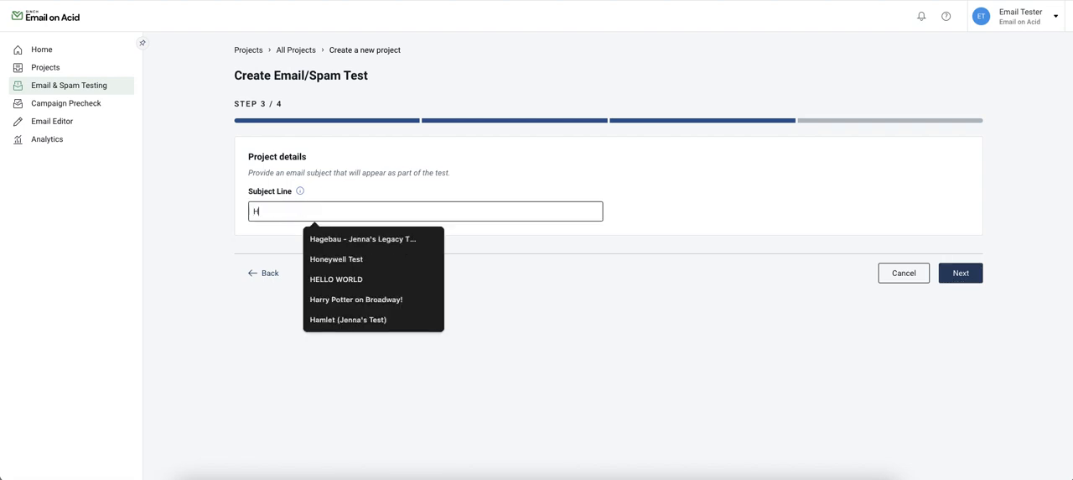
text(ello World!)
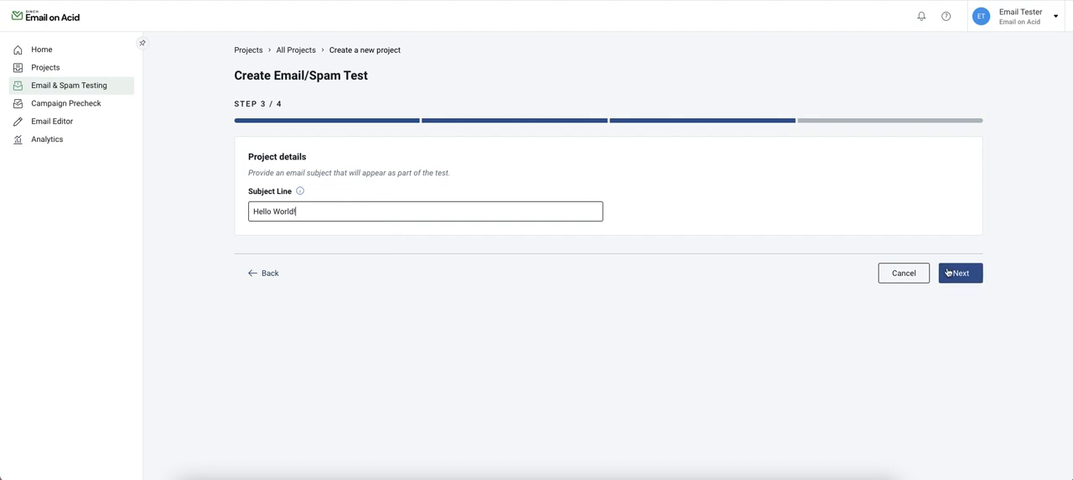
click(960, 272)
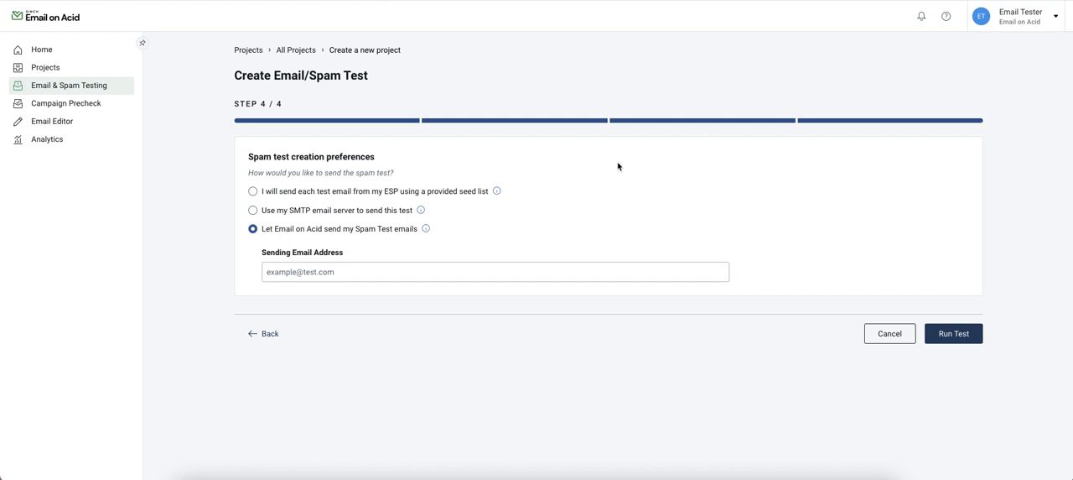
mouse_move(423, 174)
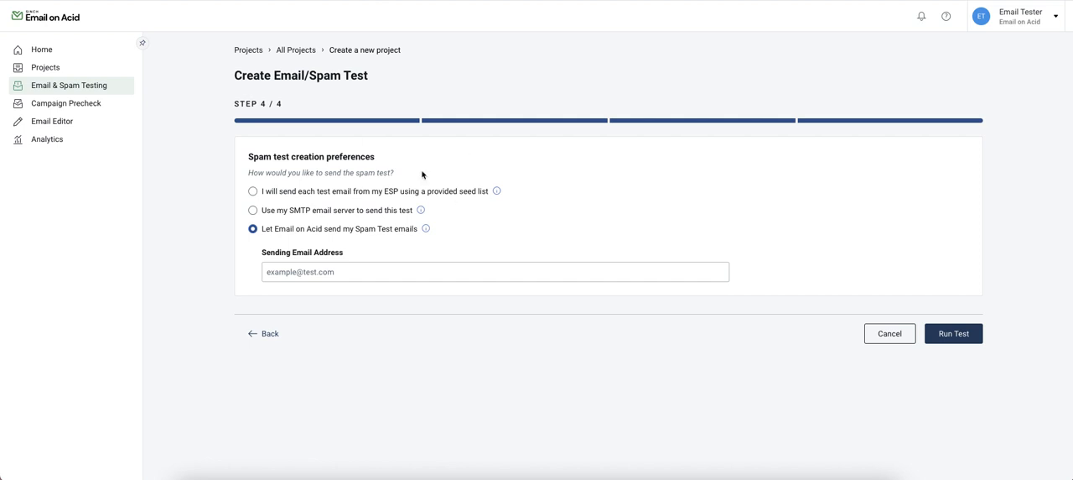
mouse_move(424, 180)
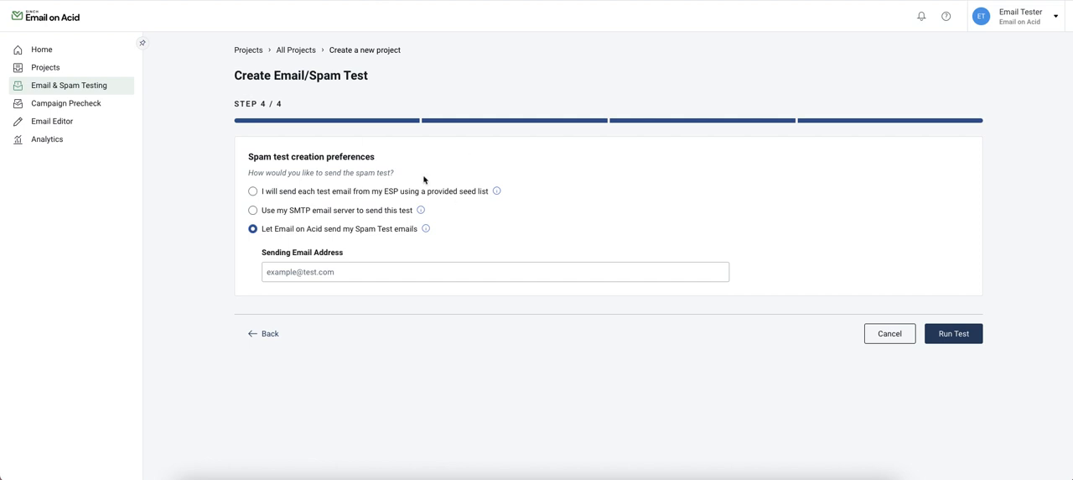
click(253, 191)
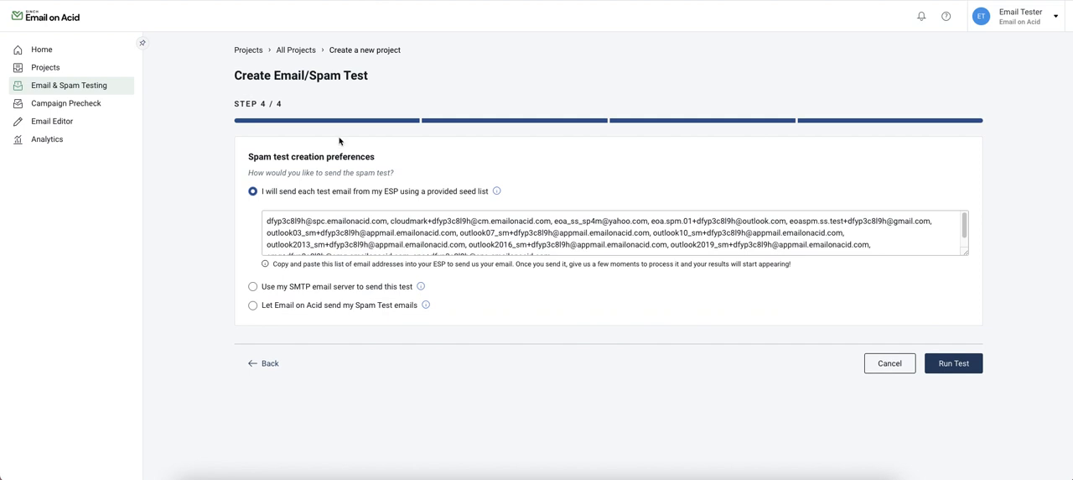
mouse_move(374, 166)
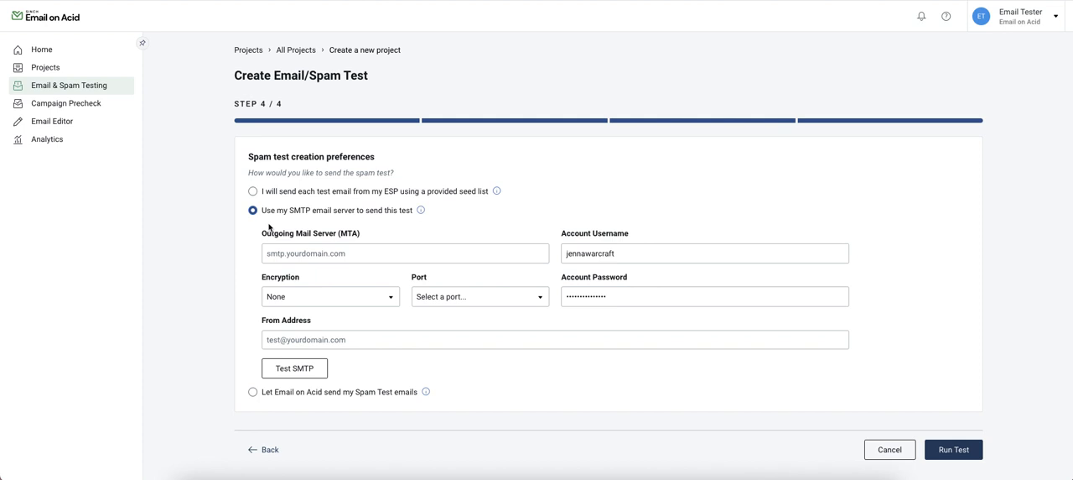
mouse_move(342, 215)
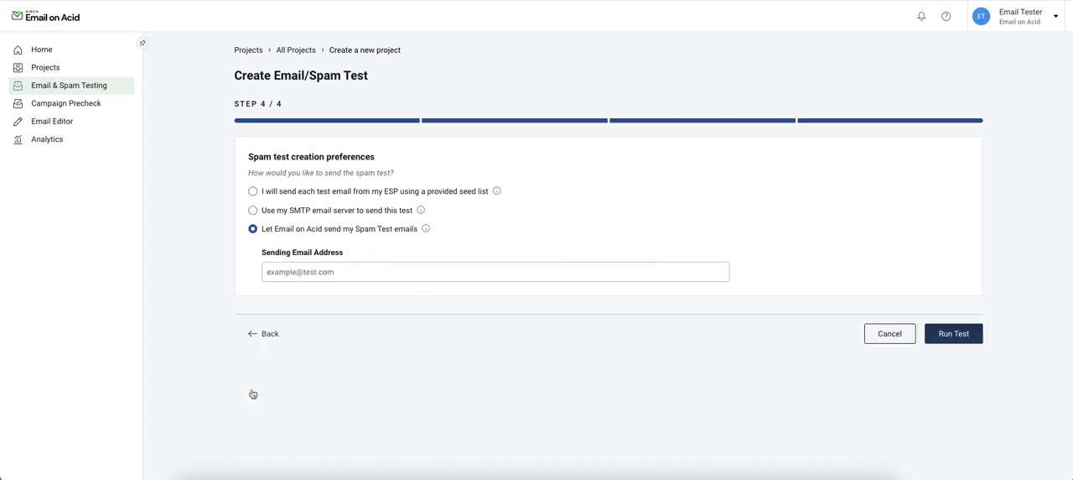
mouse_move(271, 350)
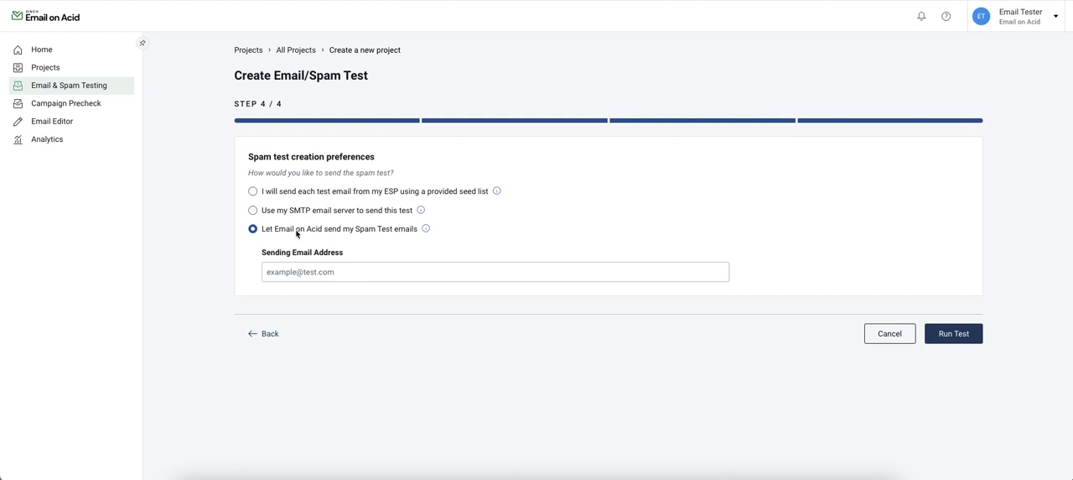
mouse_move(412, 262)
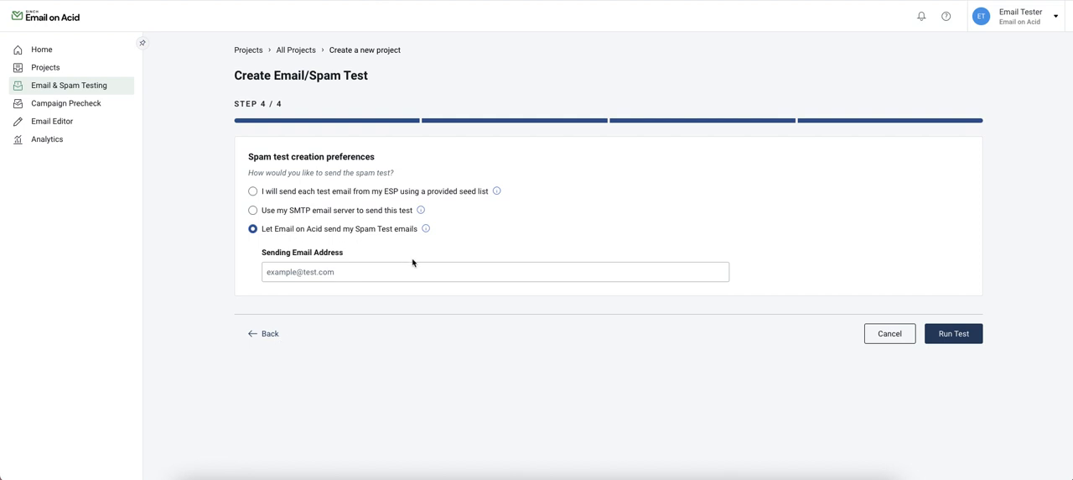
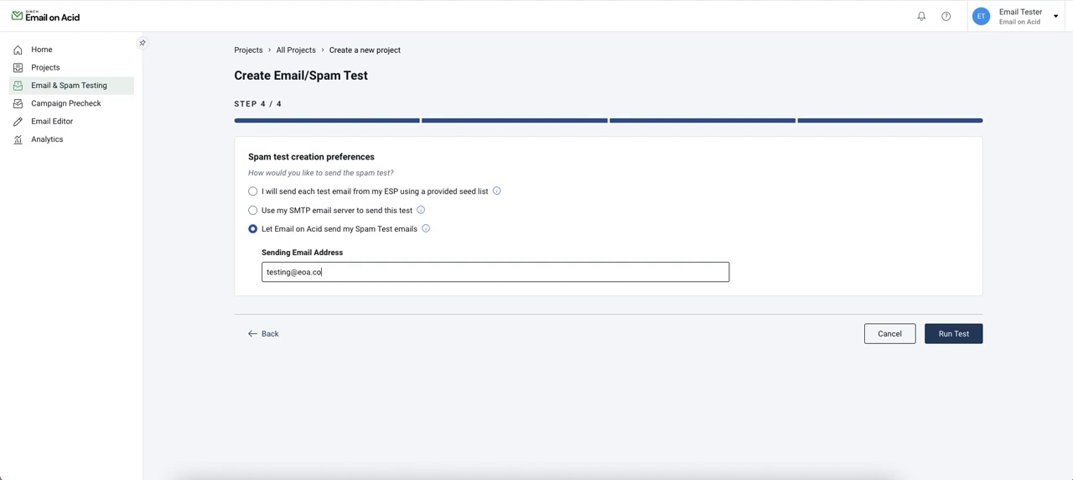
click(953, 333)
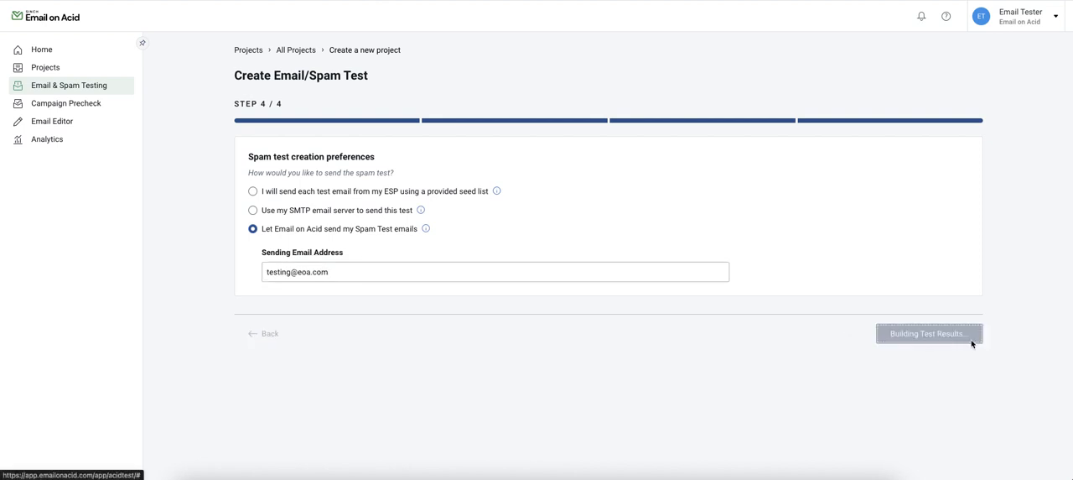
mouse_move(929, 332)
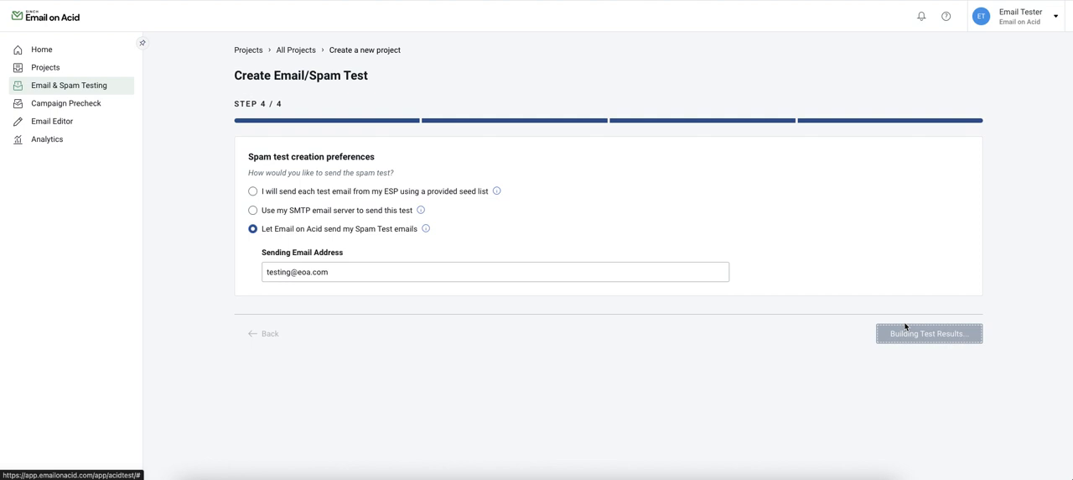
click(929, 333)
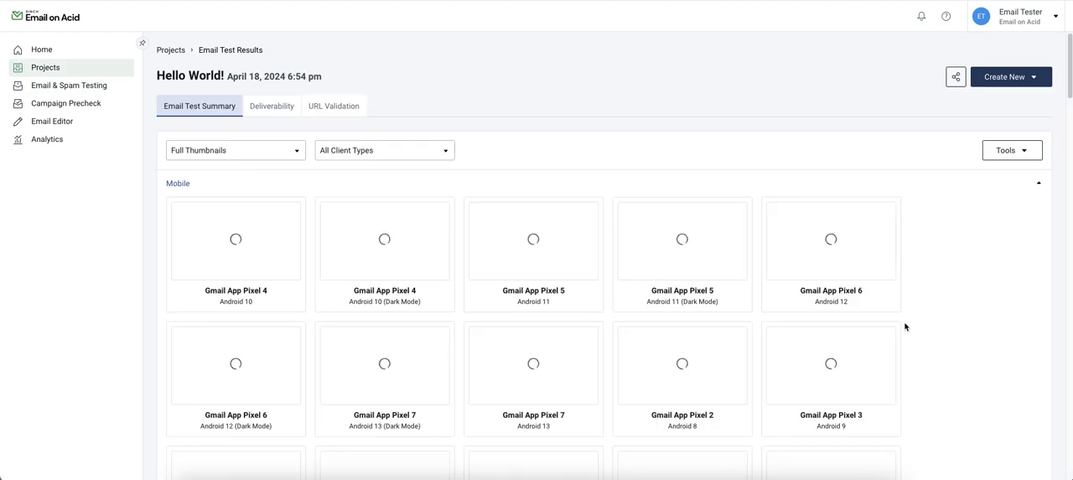
mouse_move(846, 254)
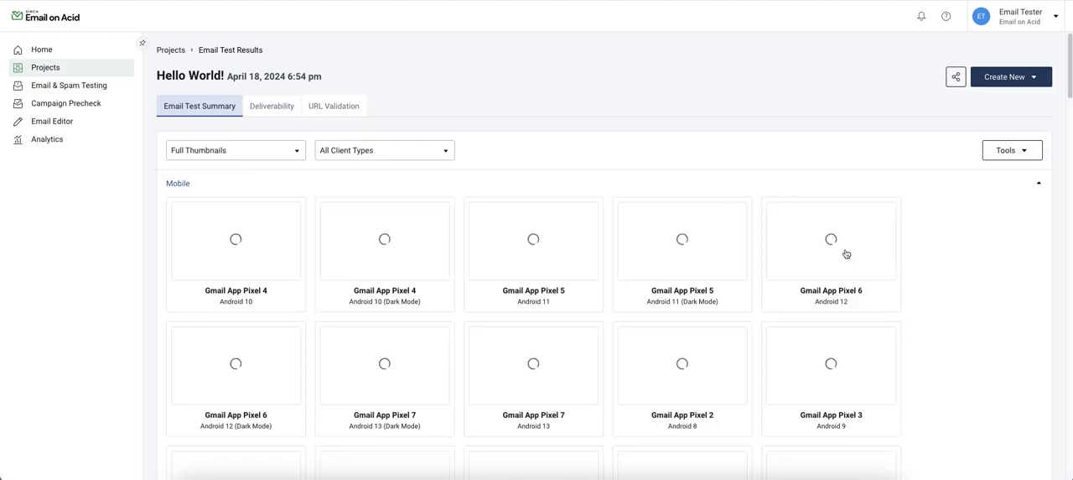
mouse_move(490, 121)
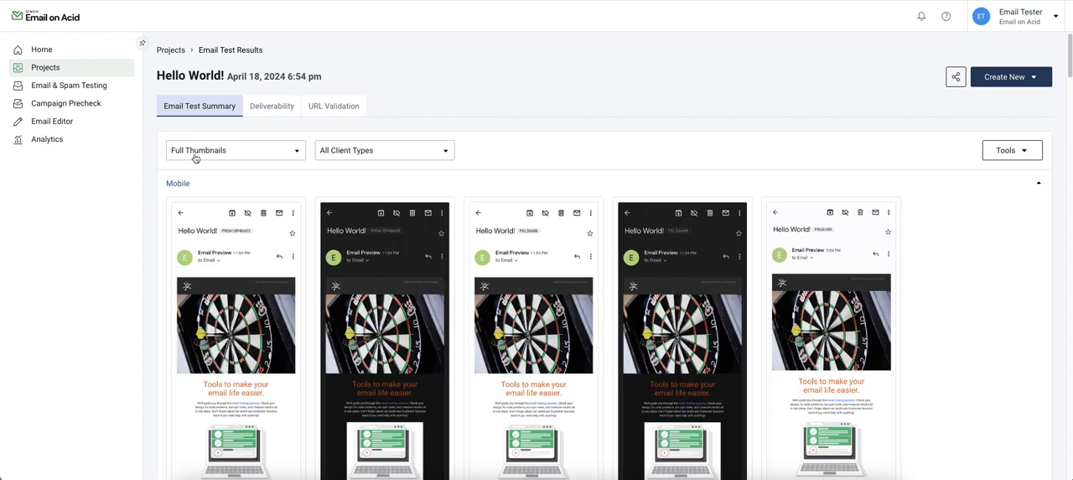
Switch the preview thumbnails to Cropped, then back to Full Thumbnails
click(234, 150)
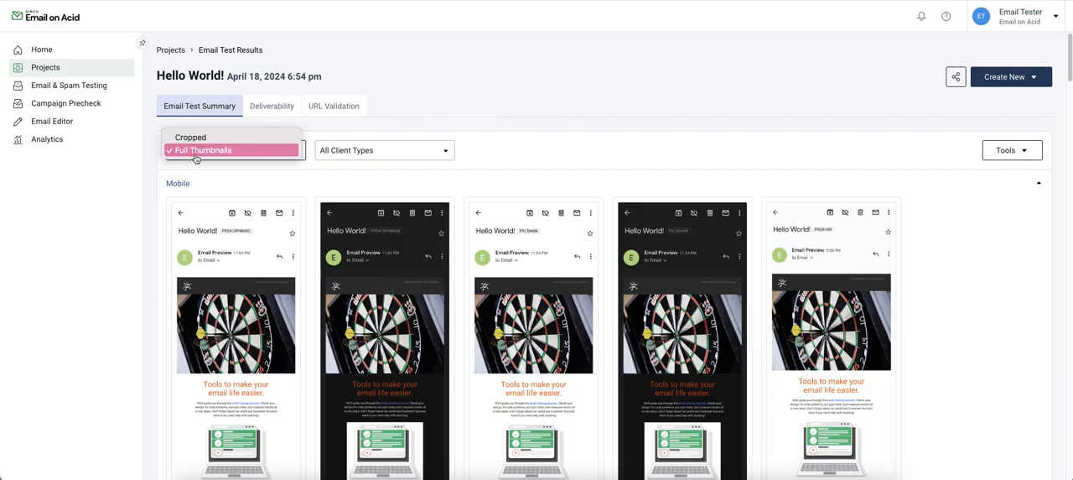
click(202, 150)
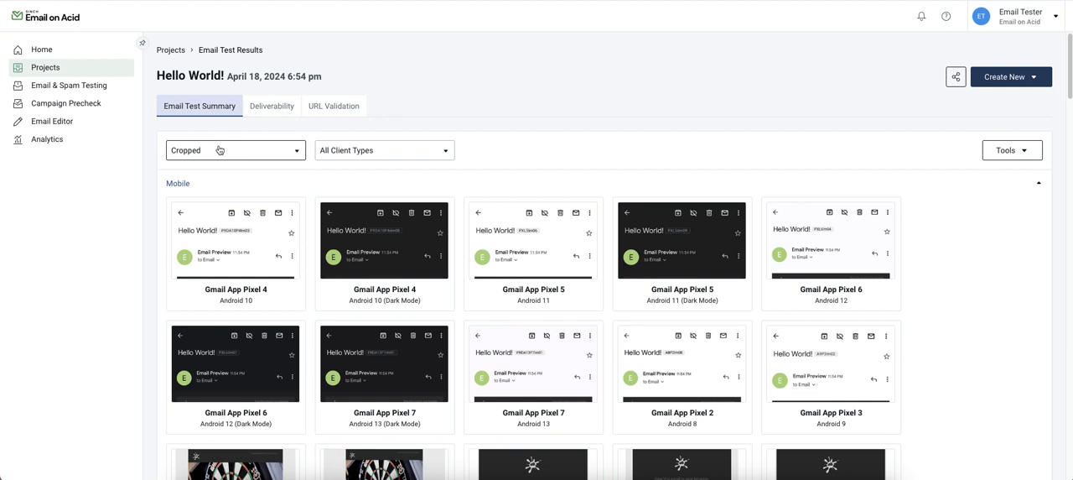
click(235, 150)
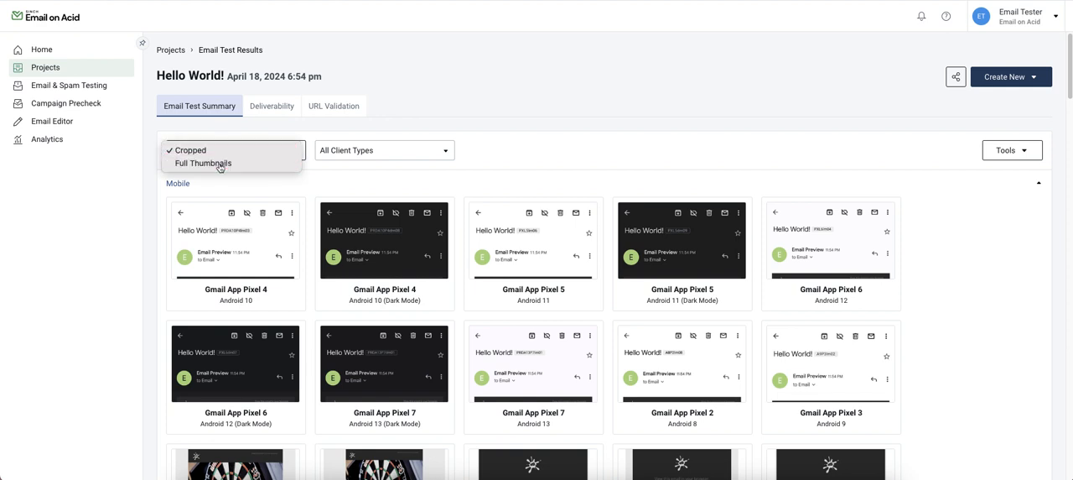
click(203, 163)
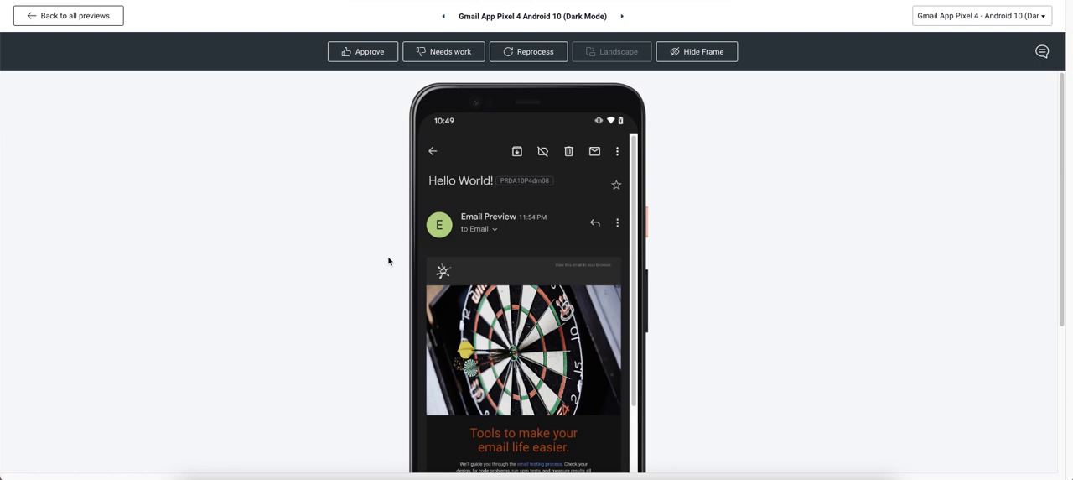
mouse_move(446, 217)
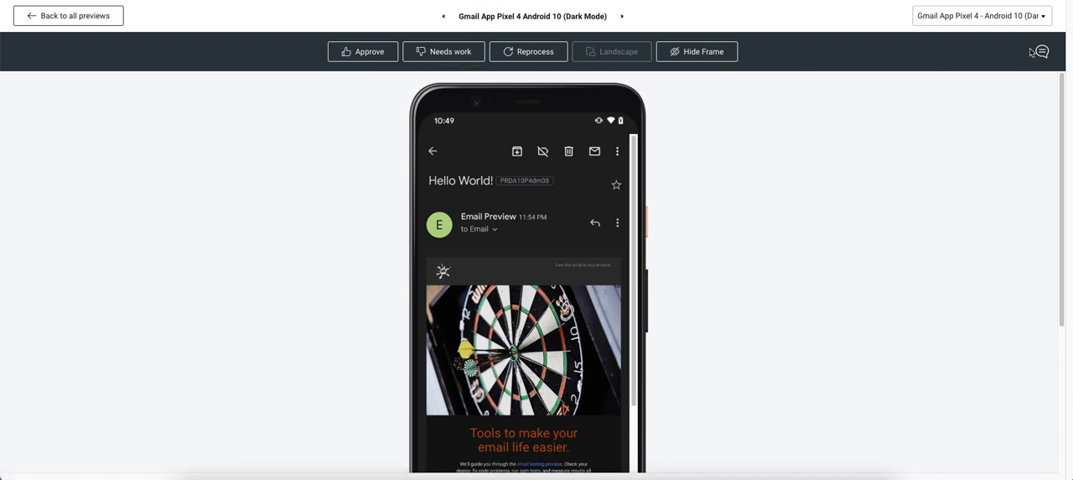
click(1040, 51)
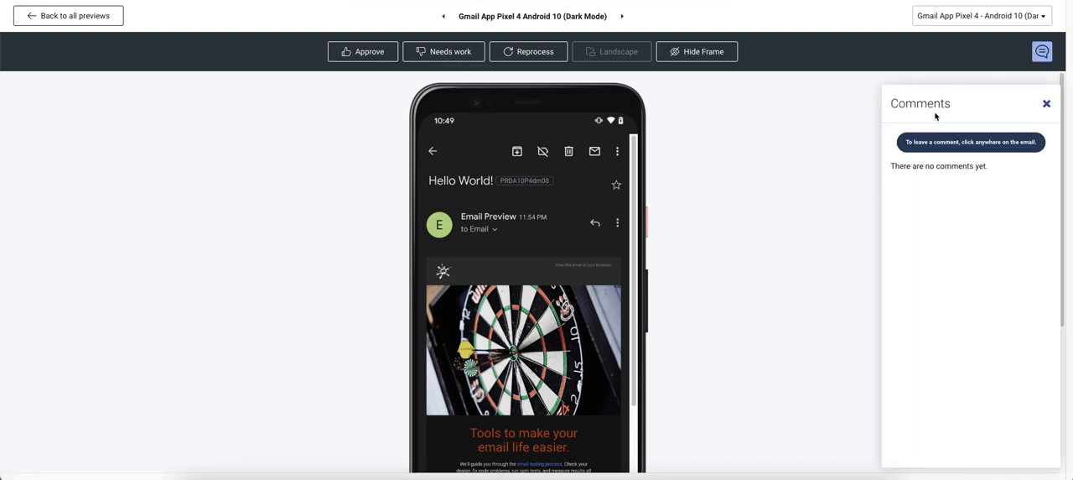
click(1046, 104)
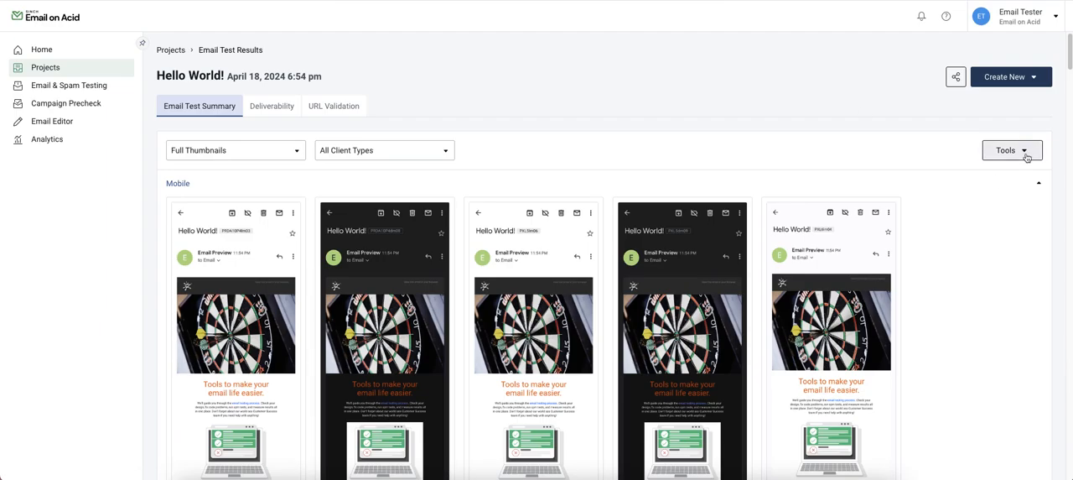
click(1011, 151)
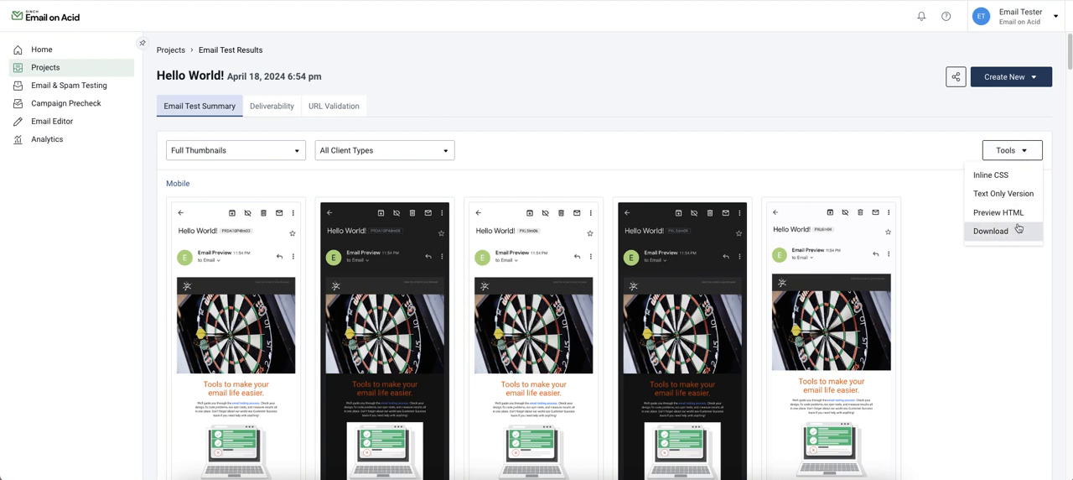
click(989, 231)
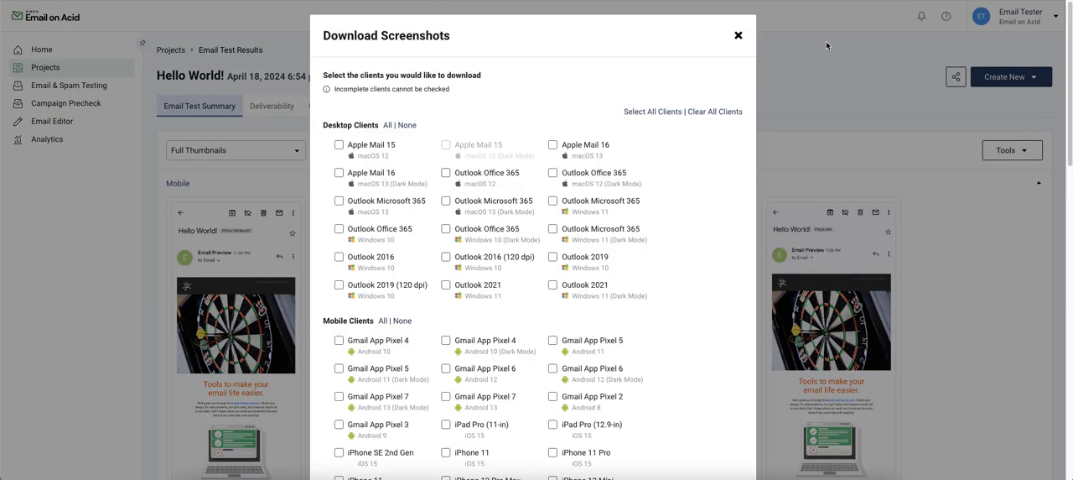
mouse_move(735, 35)
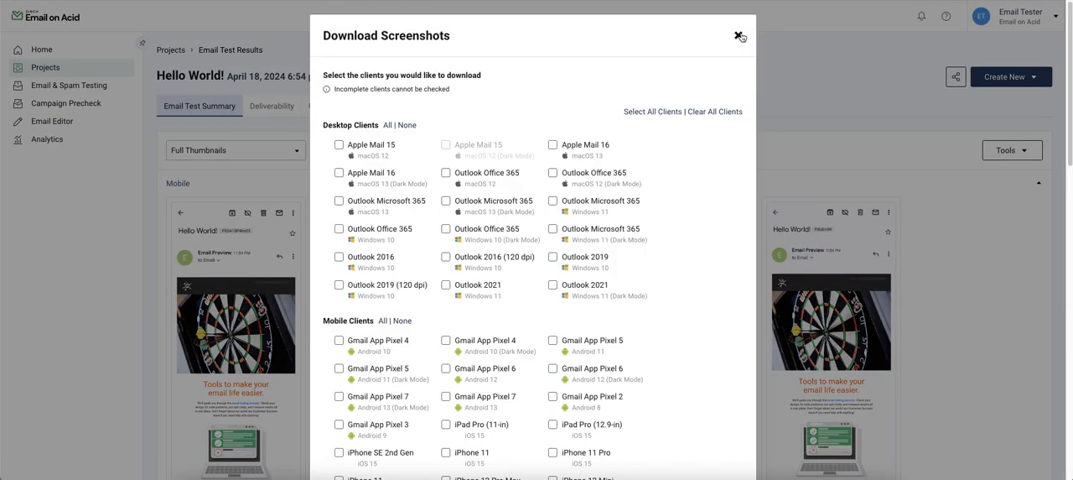
click(735, 36)
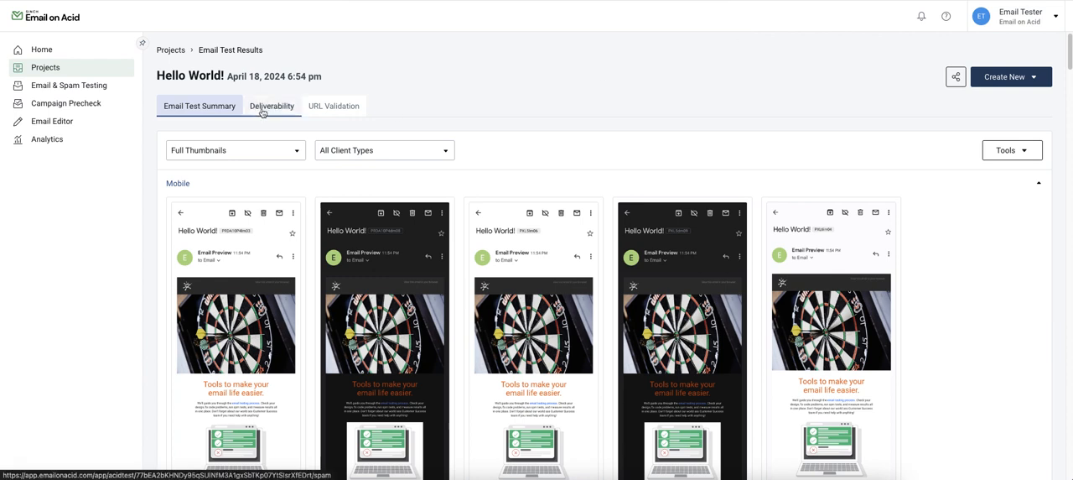
Review the deliverability report (100% B2B, B2C, overall), then check URL Validation
click(270, 105)
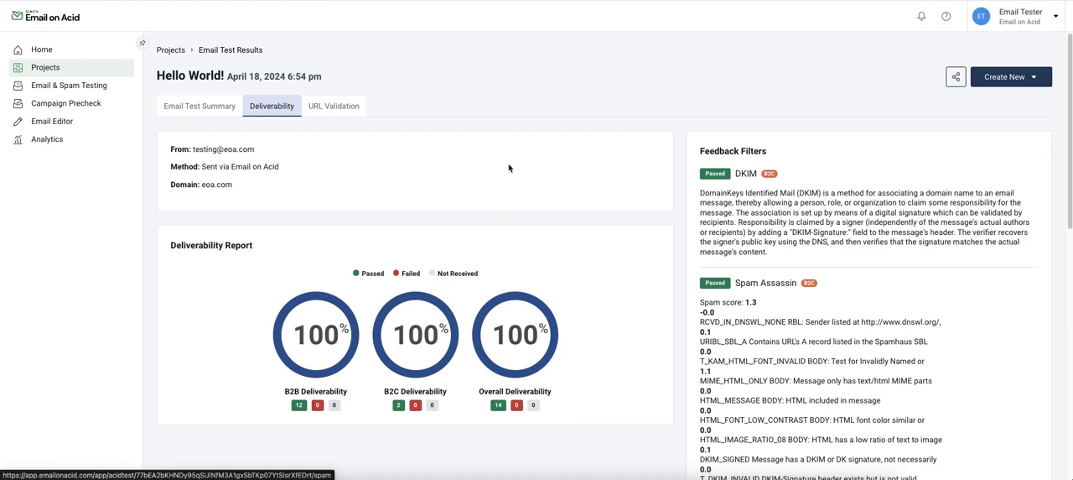
scroll(down, 3)
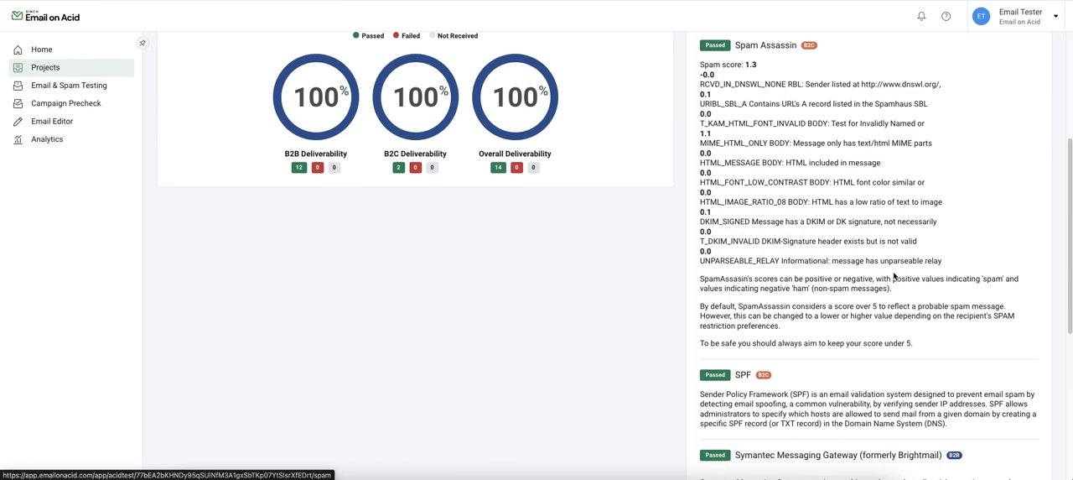
scroll(down, 3)
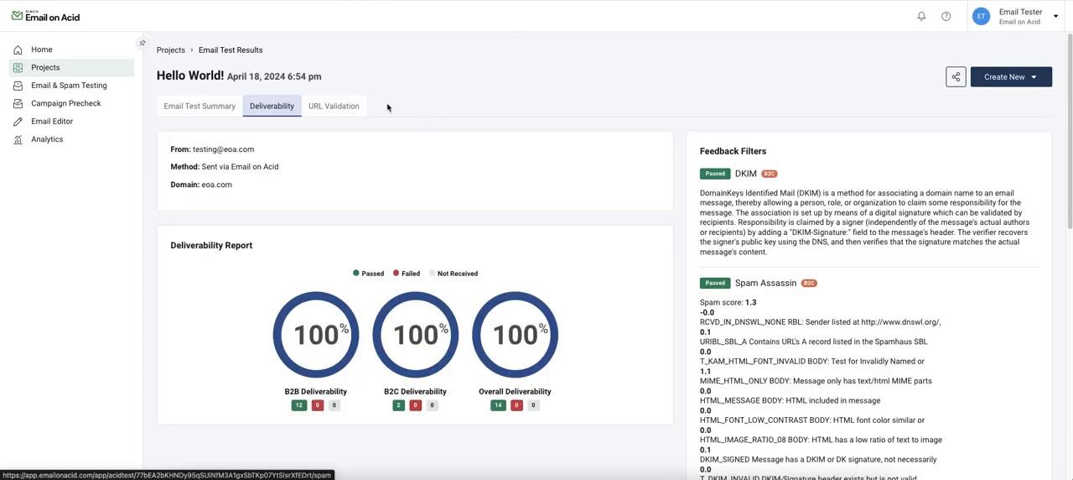
click(333, 105)
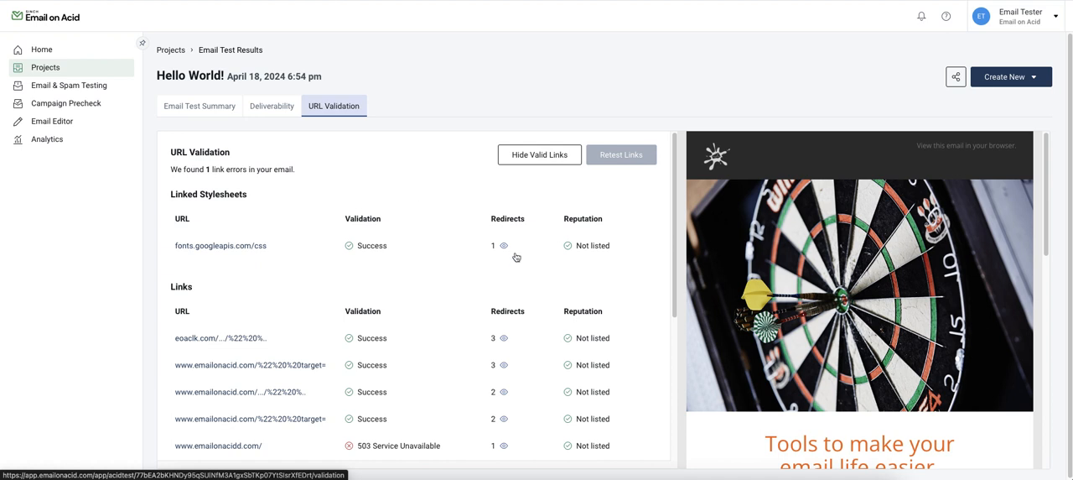
mouse_move(575, 246)
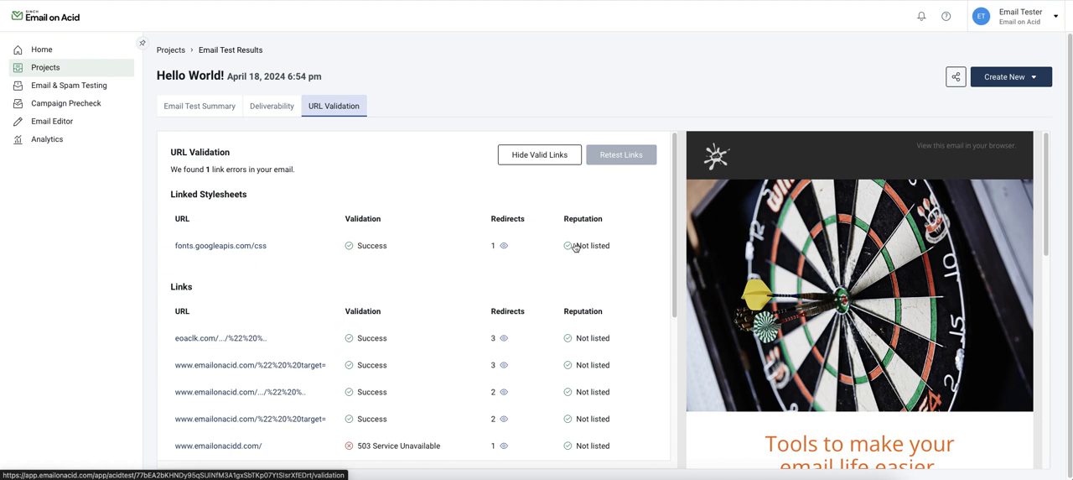
mouse_move(599, 250)
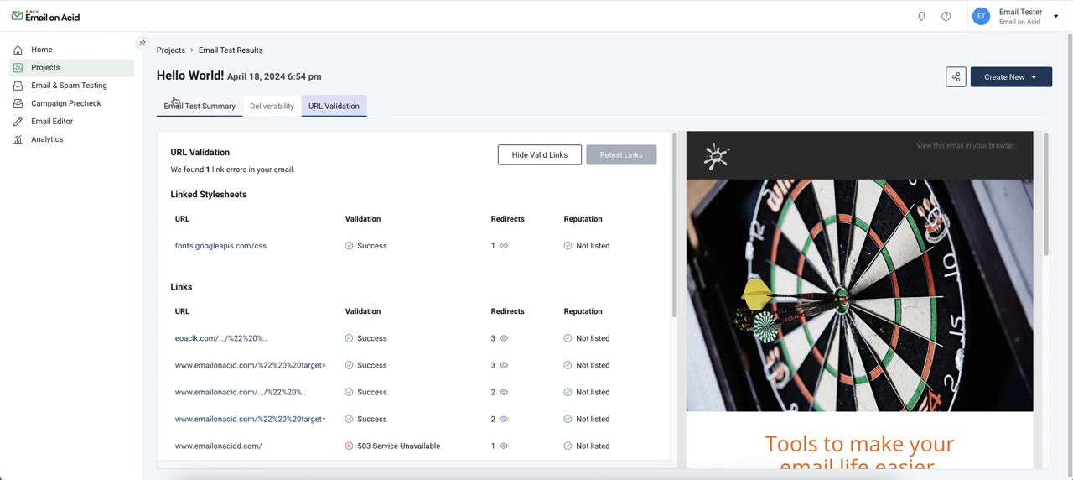
Return to the Email Test Summary previews after seeing one link error
click(199, 105)
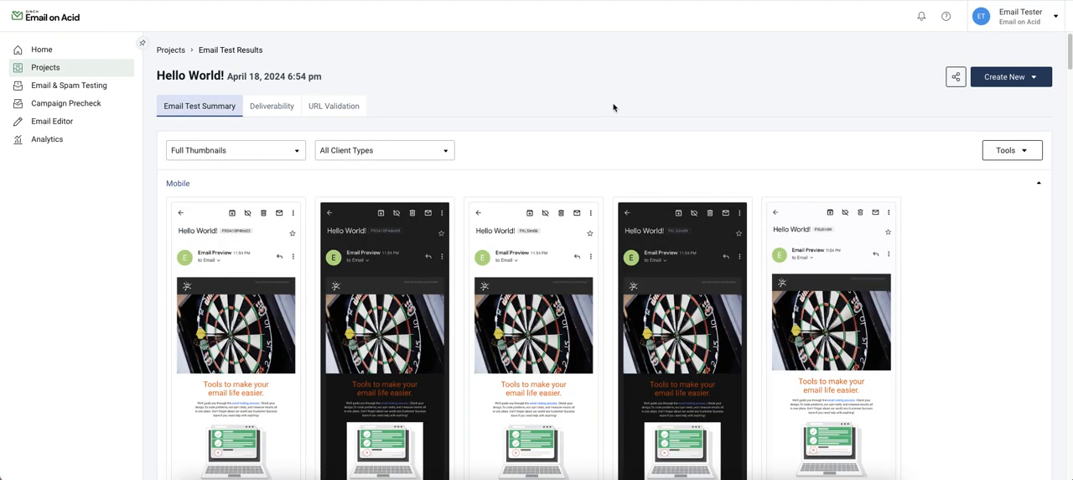
mouse_move(824, 84)
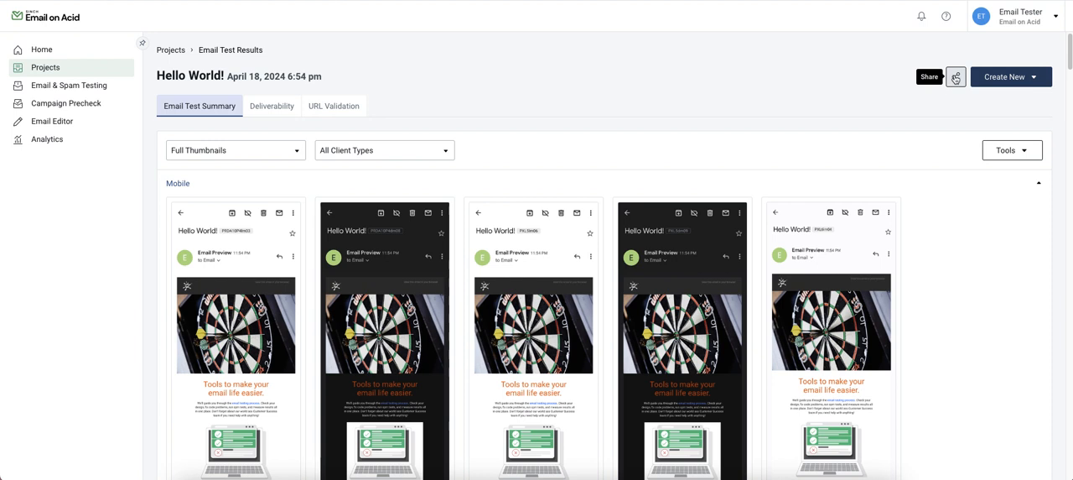
Turn on Sharing Enabled in the Share Test dialog for the Hello World! test
click(928, 76)
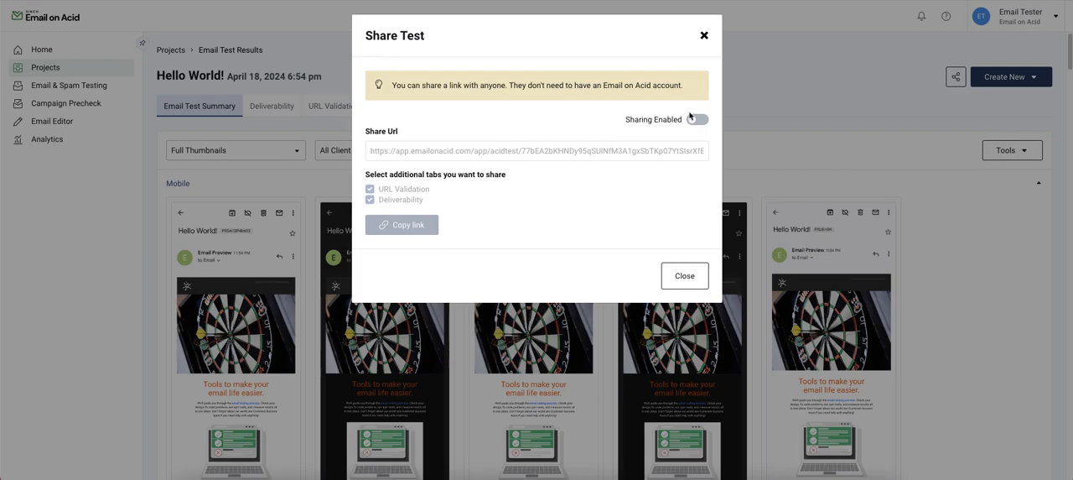
click(696, 118)
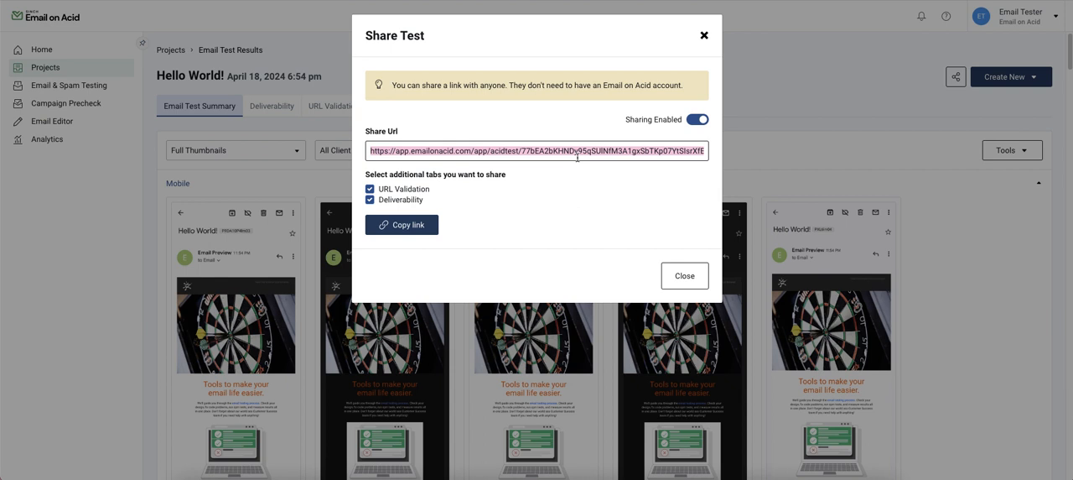
mouse_move(508, 27)
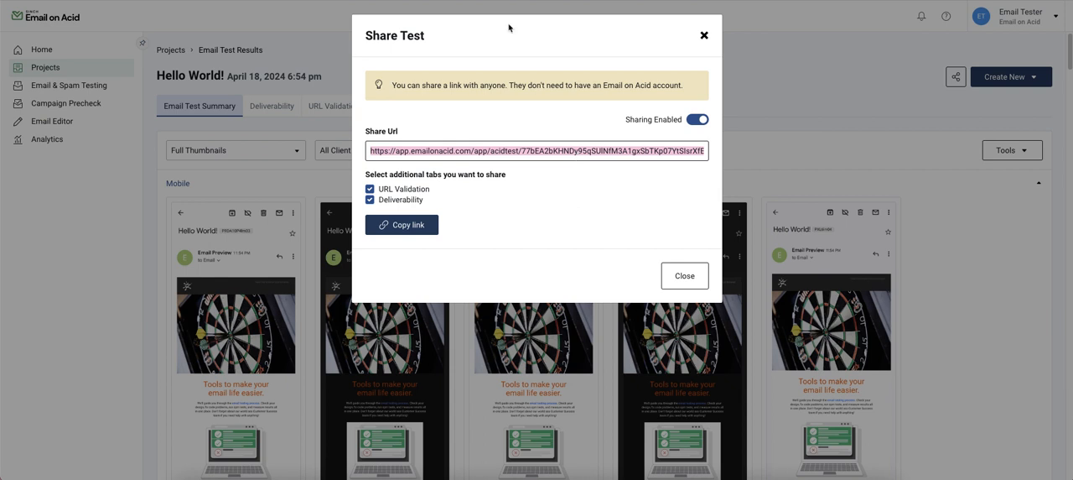